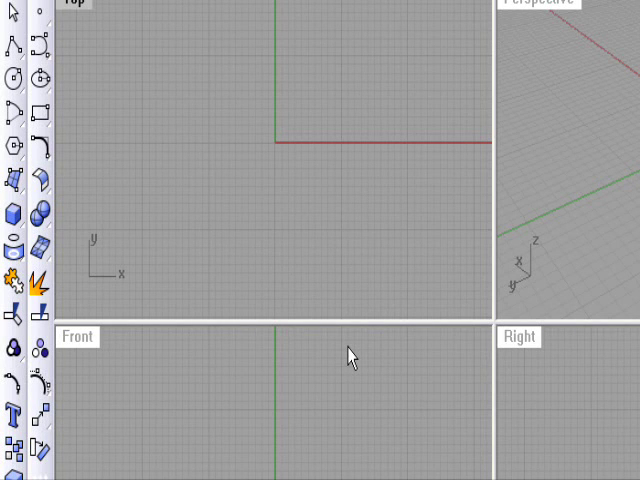
mouse_move(320, 126)
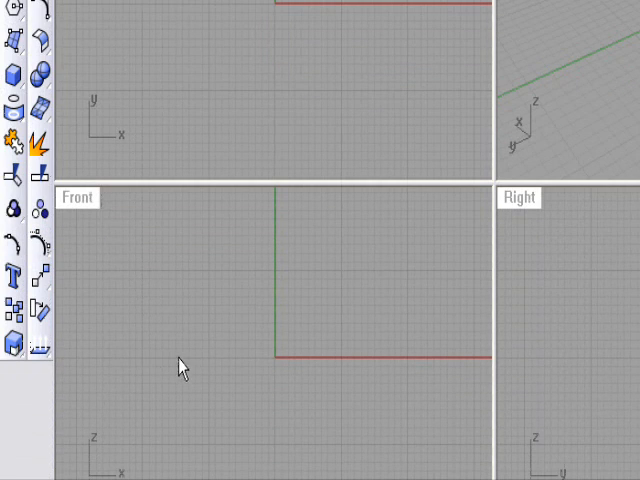
mouse_move(253, 134)
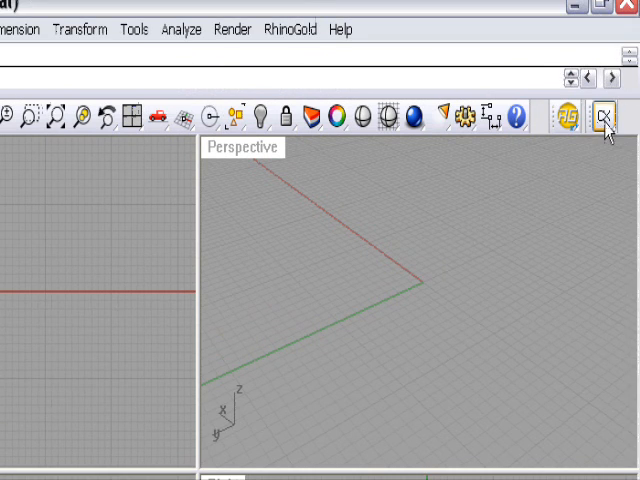
Step: Create a US-sized finger circle at the origin with the RhinoGold ring size tool
click(601, 118)
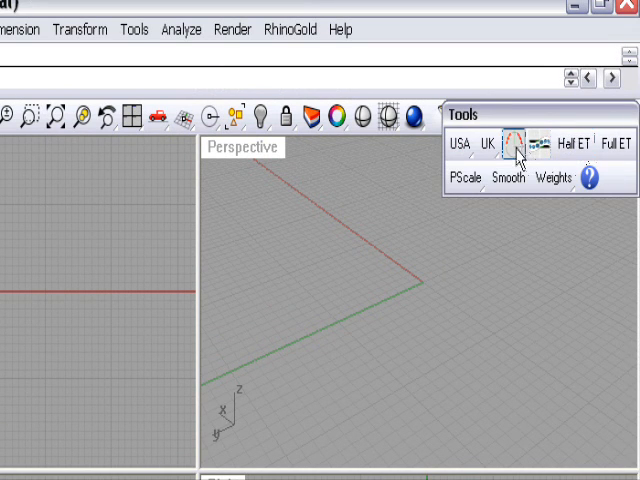
click(461, 146)
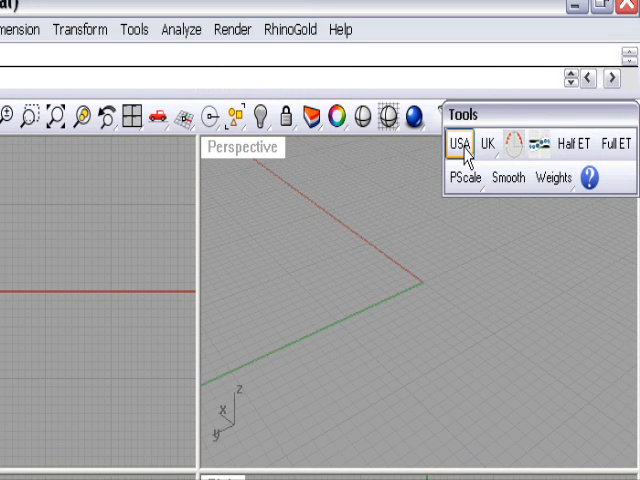
click(464, 144)
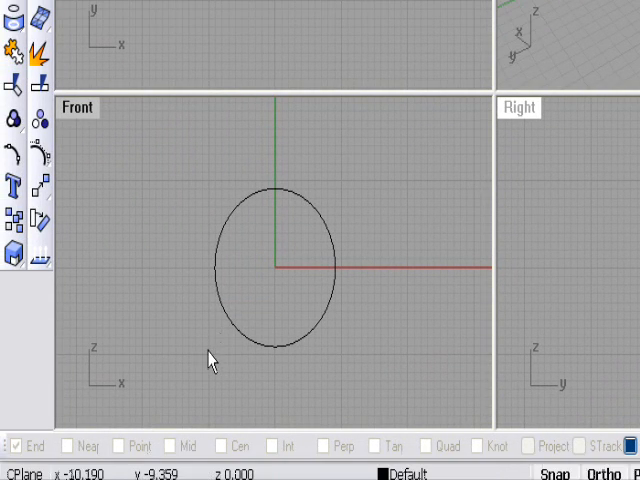
mouse_move(254, 156)
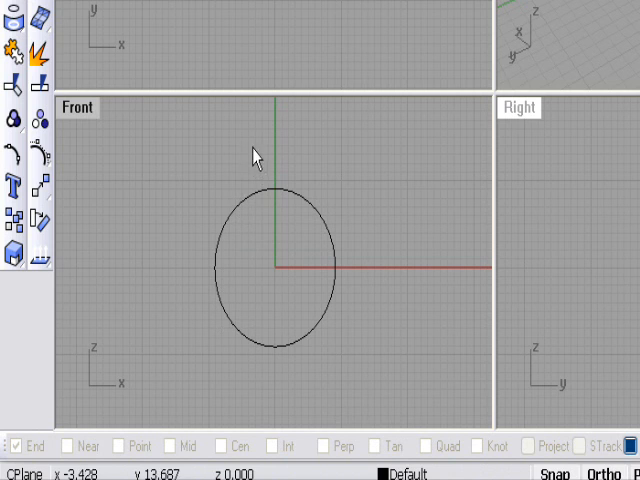
mouse_move(275, 183)
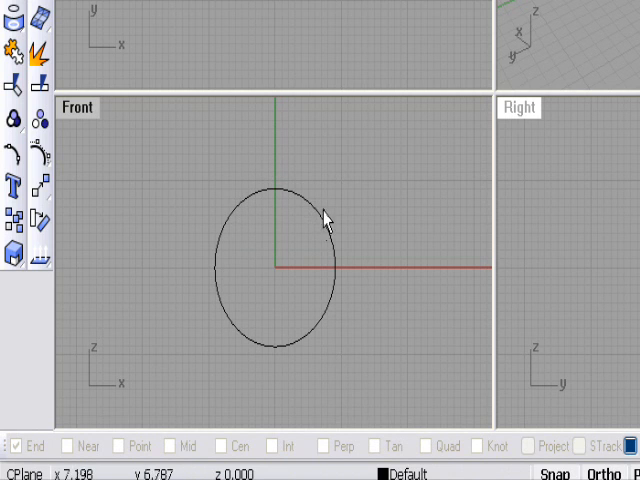
mouse_move(334, 232)
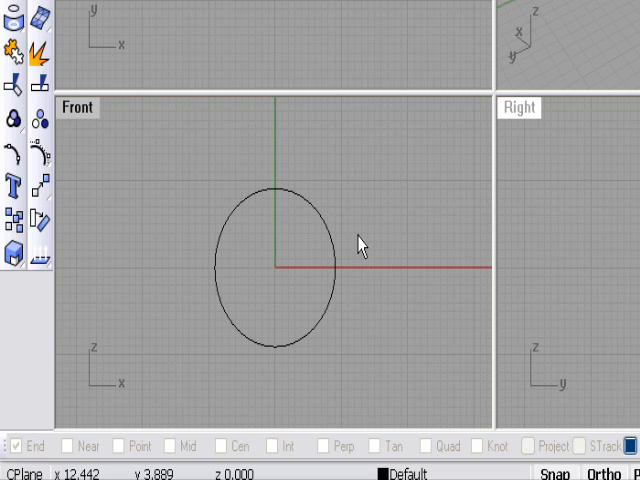
mouse_move(364, 219)
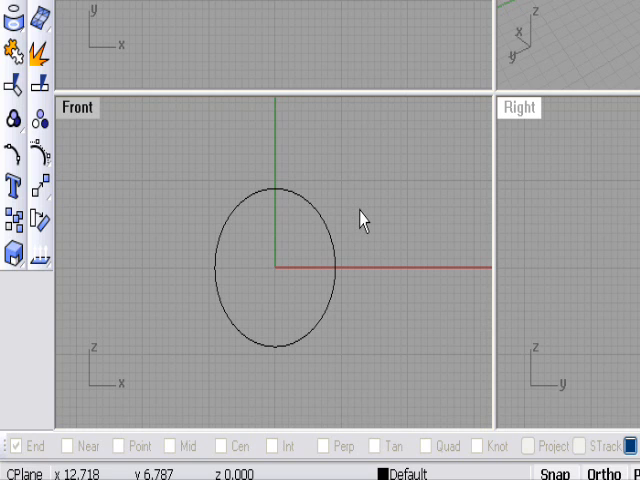
mouse_move(402, 186)
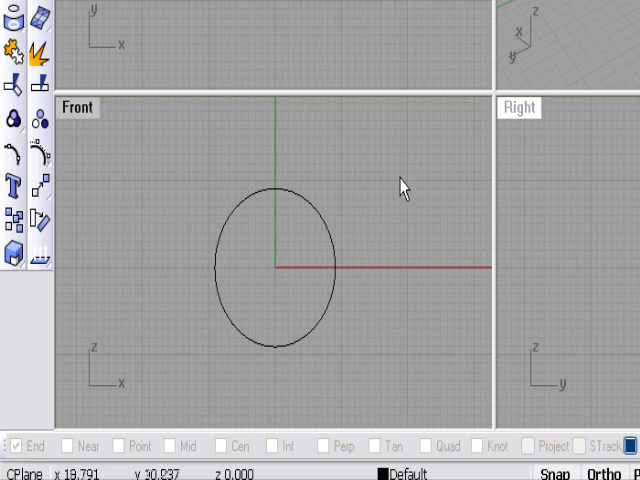
mouse_move(351, 169)
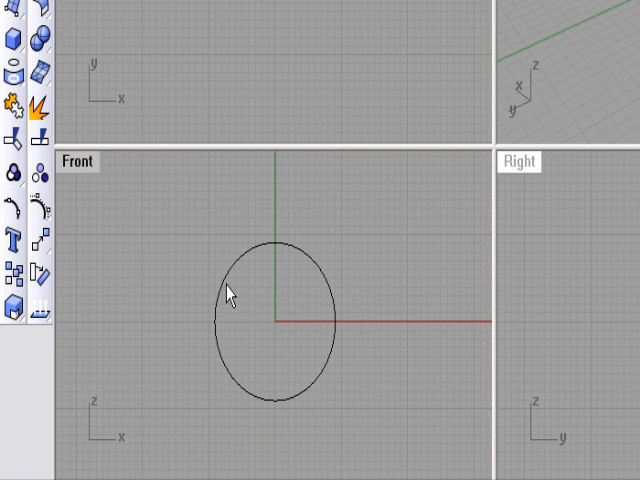
mouse_move(193, 216)
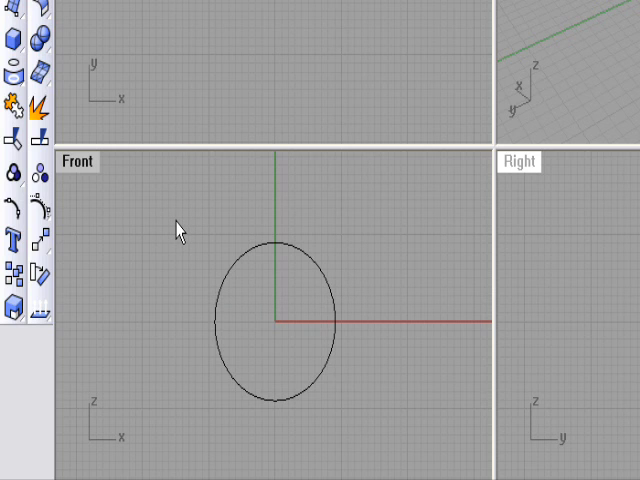
mouse_move(179, 203)
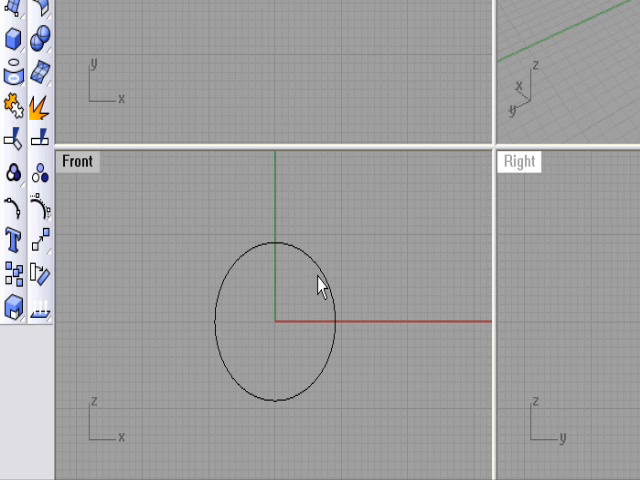
mouse_move(319, 277)
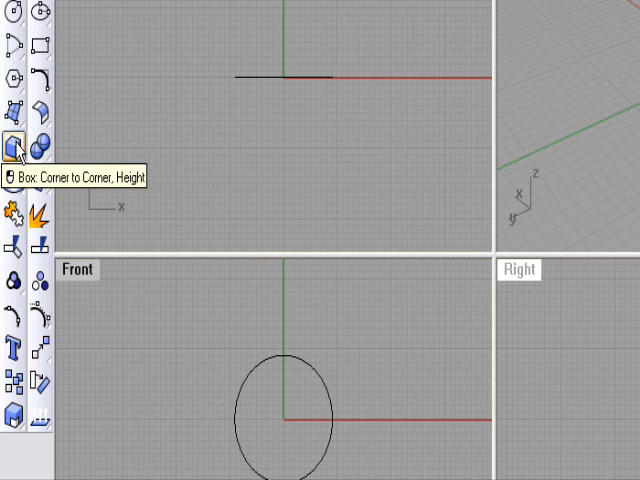
Step: Draw a large ellipsoid around the finger-size circle in Front view, then select the inner circle
click(14, 135)
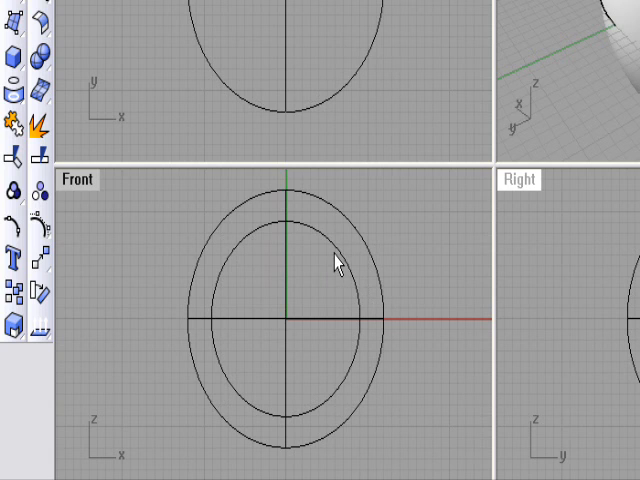
click(337, 263)
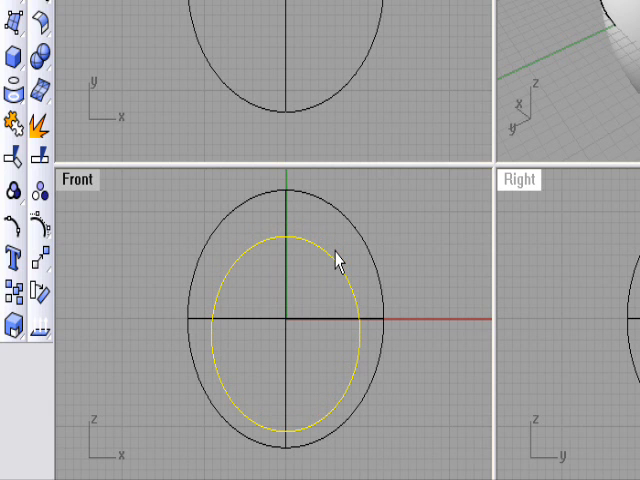
click(411, 241)
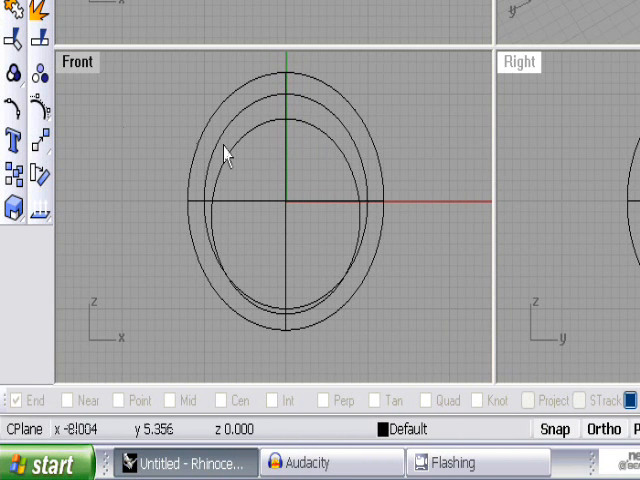
Step: Draw a box to cut the shank and subtract the cutting solid from the ellipsoid
click(228, 150)
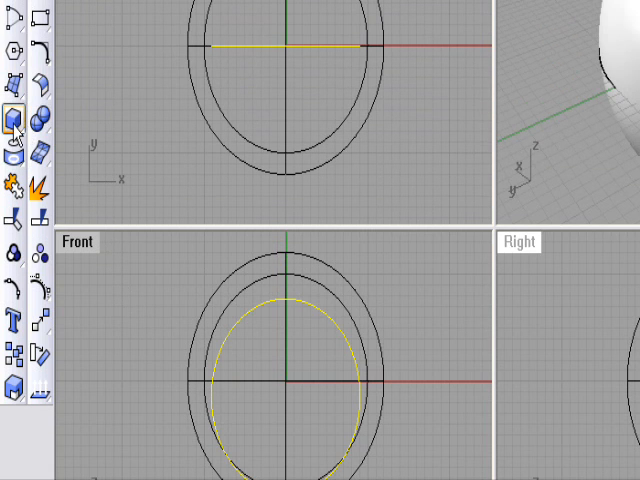
click(16, 120)
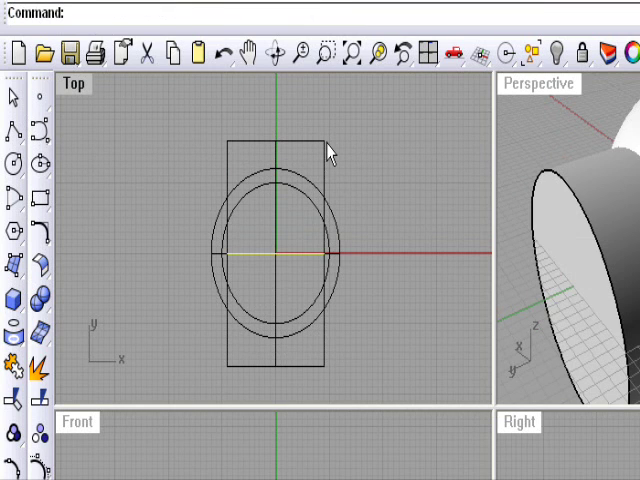
mouse_move(310, 263)
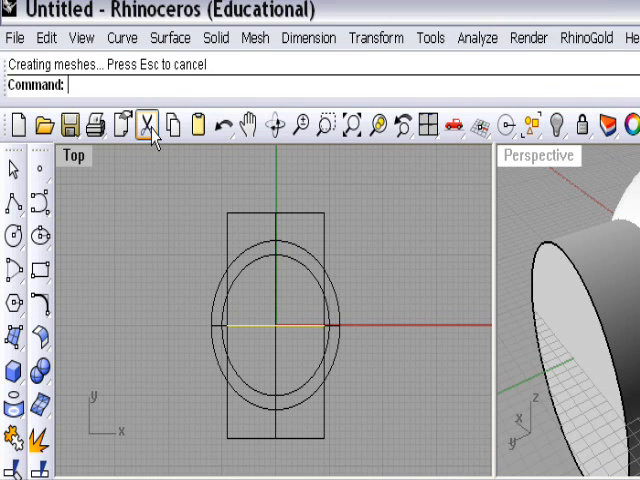
click(148, 118)
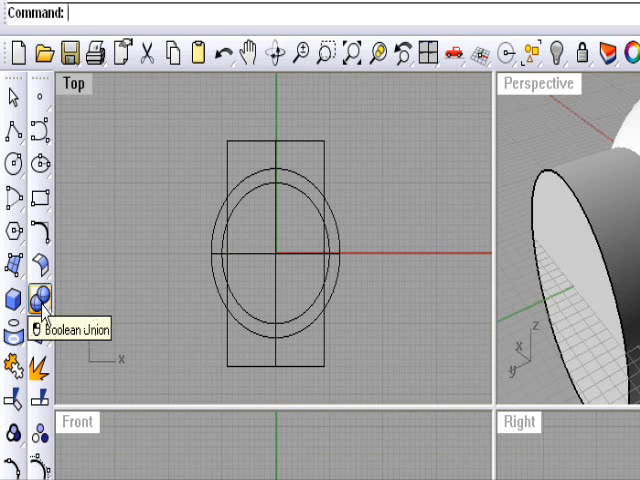
click(39, 298)
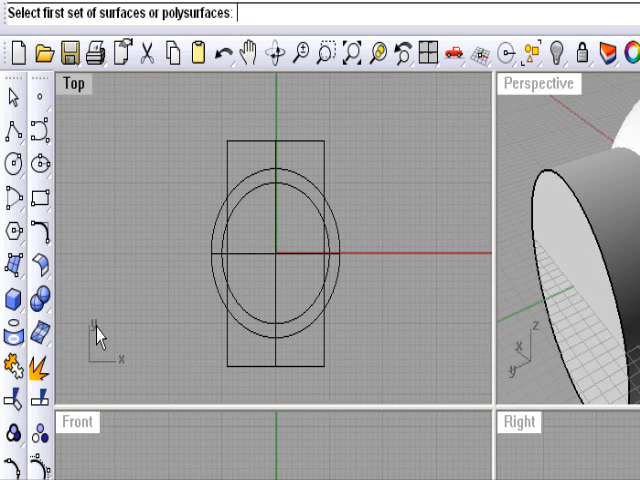
mouse_move(344, 250)
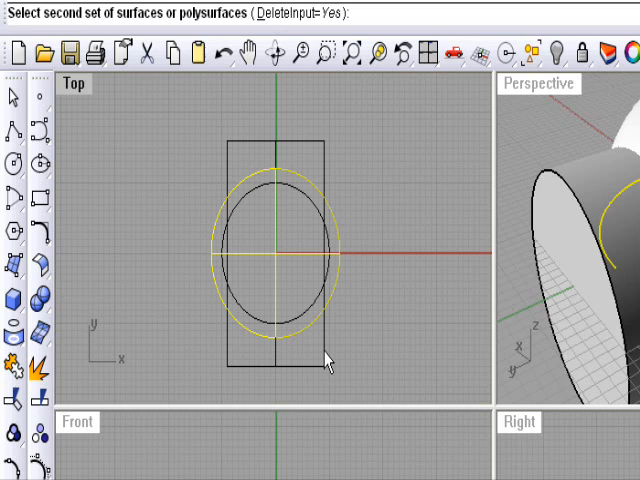
click(335, 360)
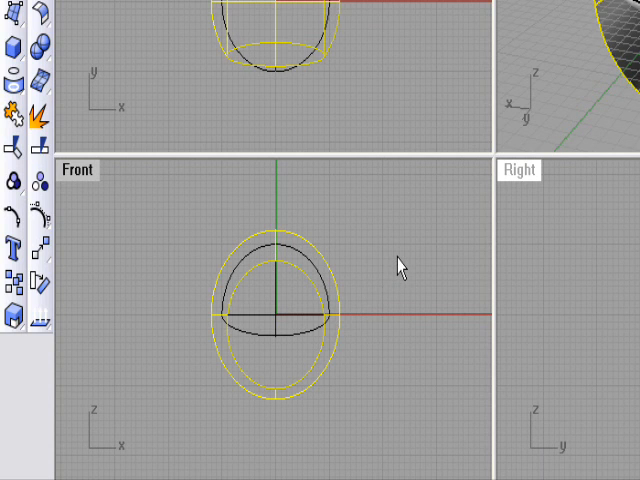
mouse_move(303, 345)
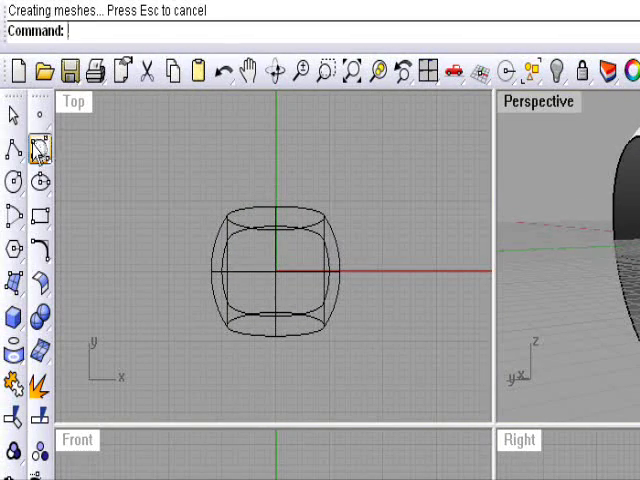
Step: Complete the Boolean Difference, removing the inner ellipsoid to leave a hollow oval band
click(11, 155)
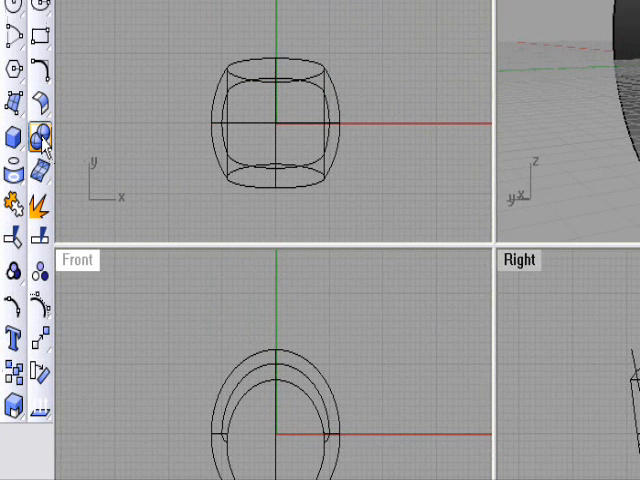
mouse_move(42, 133)
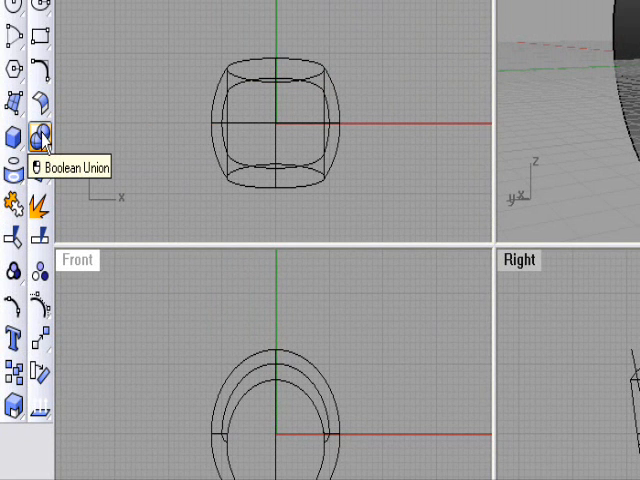
Step: Cut the lower shank with the tapered solid using a Solid Tools cutting command
click(42, 131)
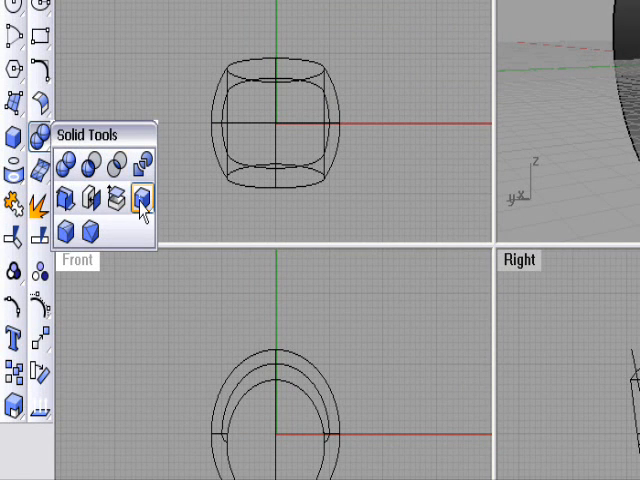
click(139, 201)
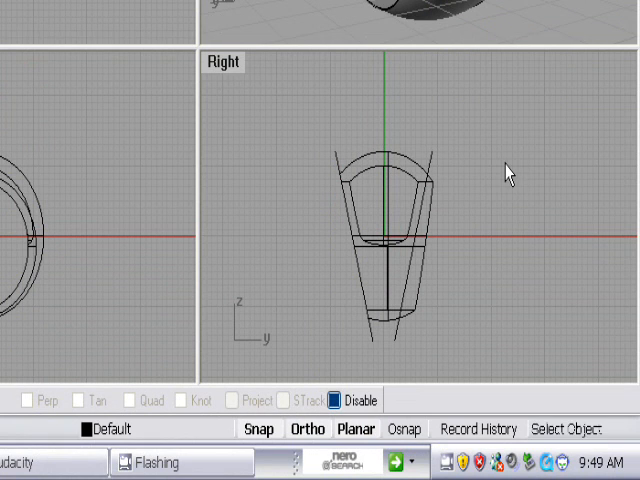
mouse_move(432, 168)
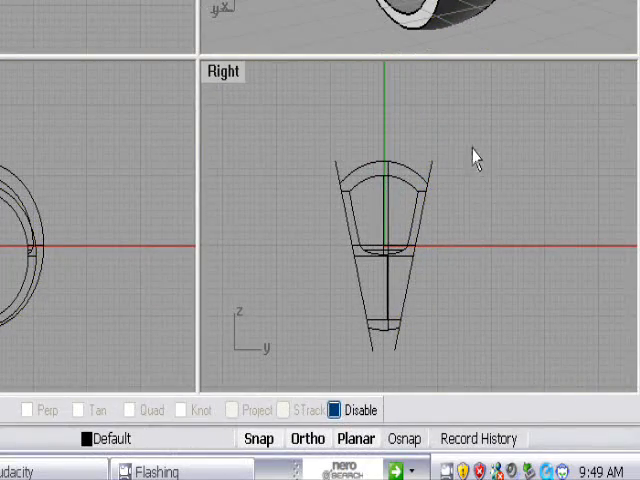
mouse_move(435, 180)
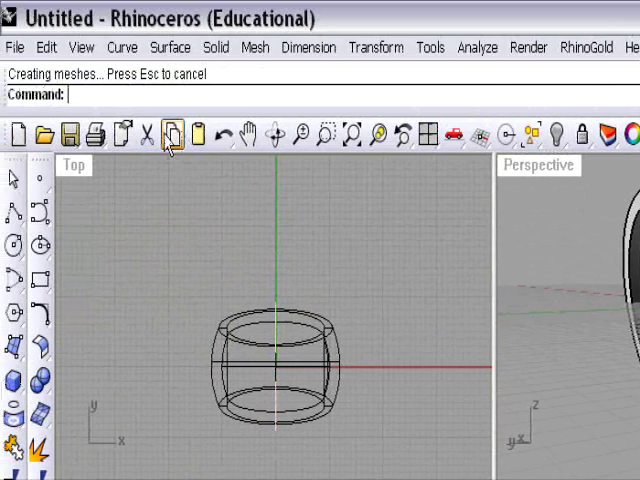
Step: Shade the Perspective view and turn off its grid lines and axes in Grid Options
click(147, 133)
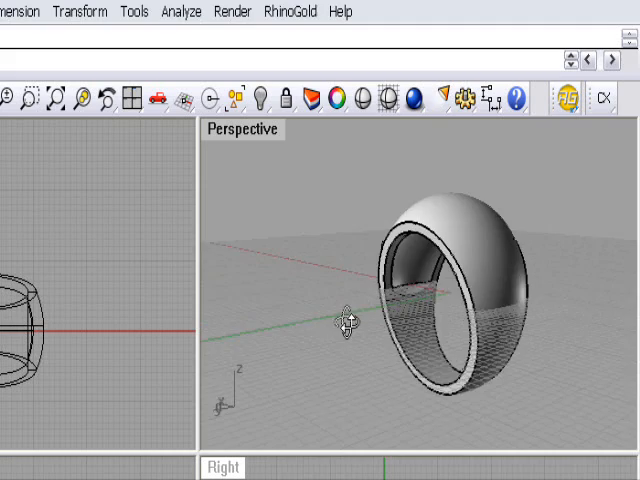
drag(345, 320, 420, 290)
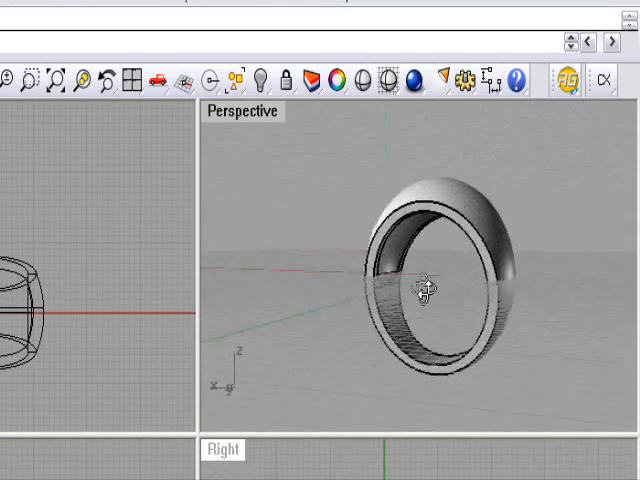
click(242, 111)
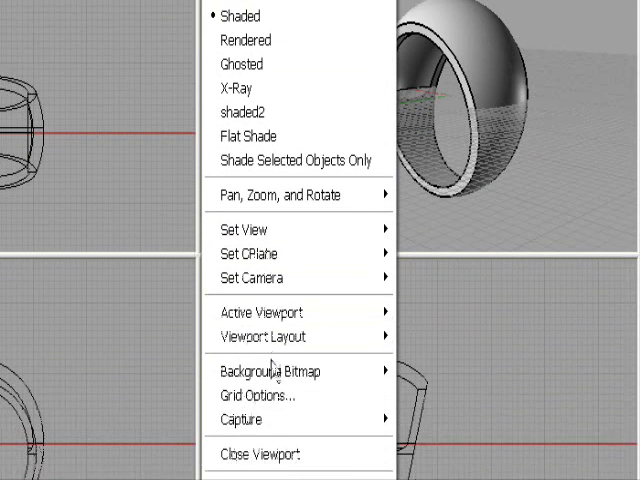
click(255, 395)
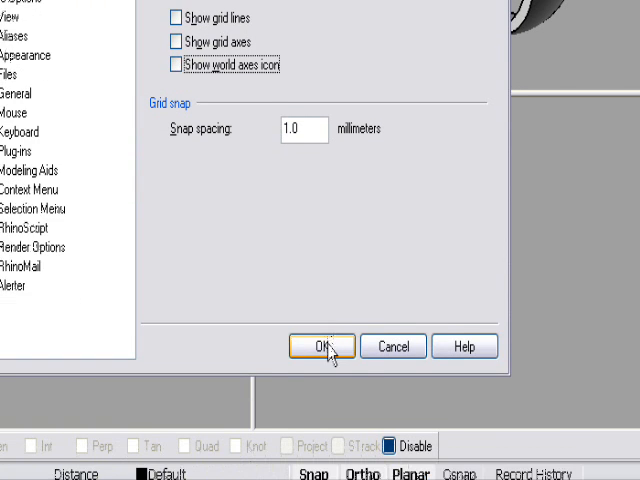
click(322, 345)
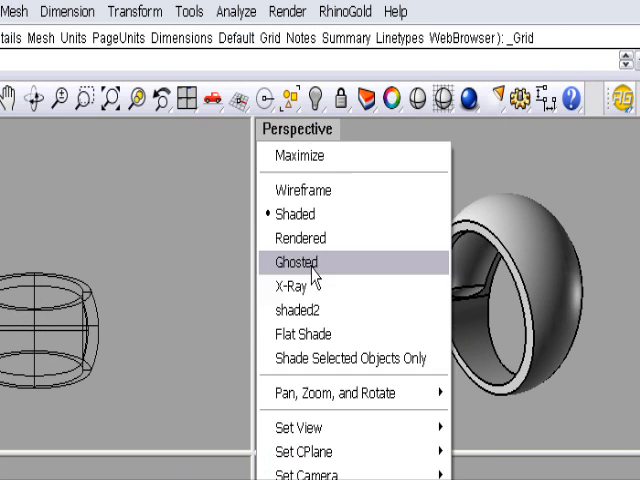
Step: Switch Perspective to the gradient display mode and orbit to view the ring's top, side and underside
click(297, 262)
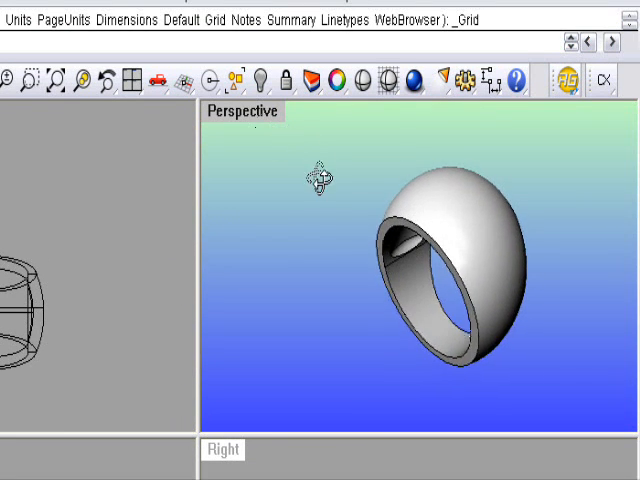
drag(315, 180, 490, 225)
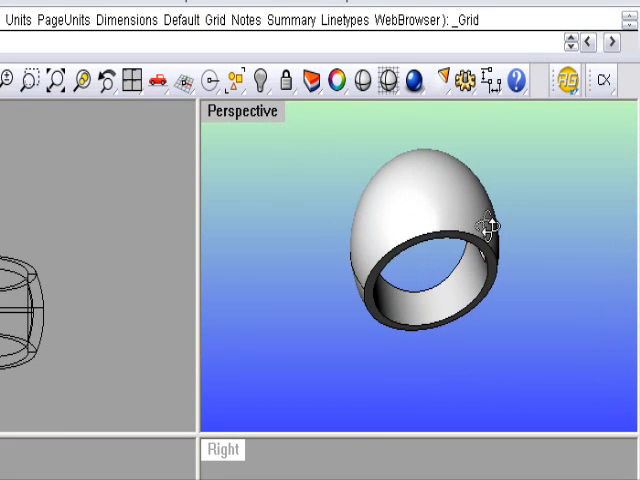
drag(480, 230, 290, 120)
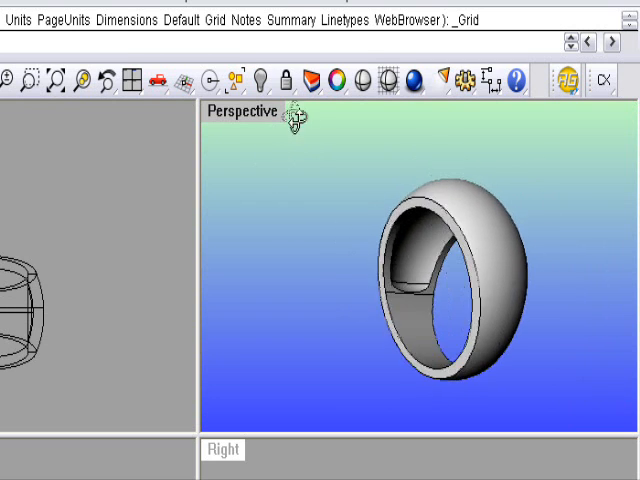
drag(295, 120, 420, 360)
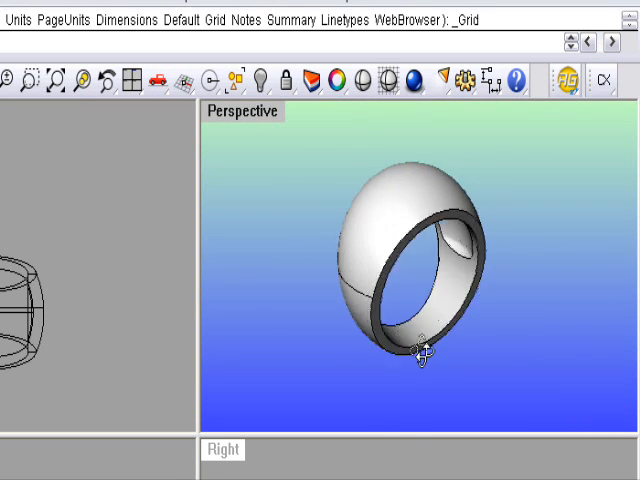